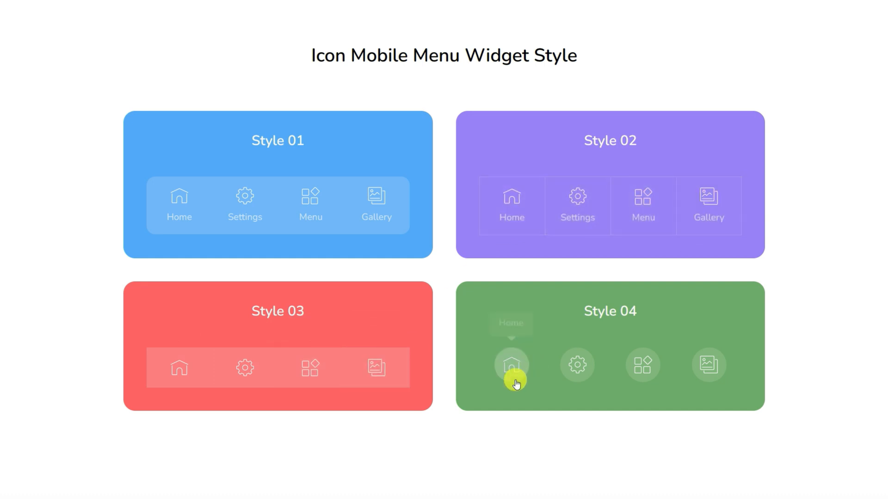
mouse_move(642, 365)
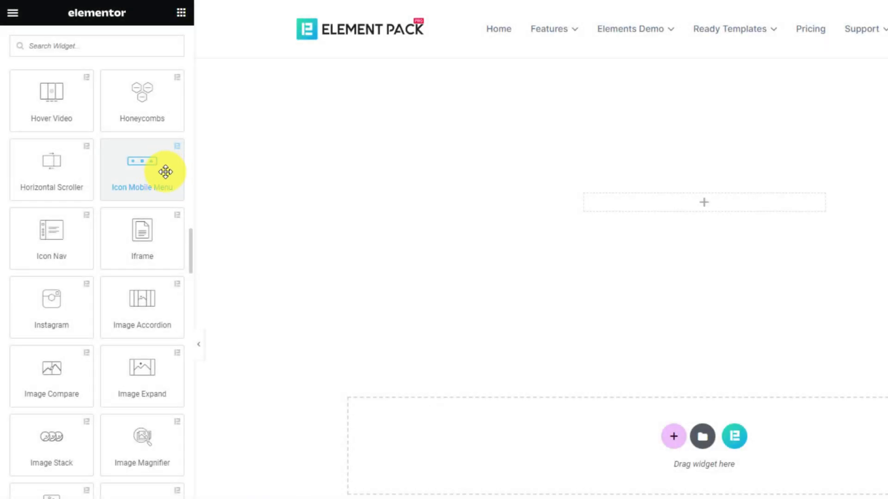
Drop the Icon Mobile Menu widget into the empty section and check its Menu Style options.
left_click_drag(142, 169, 688, 202)
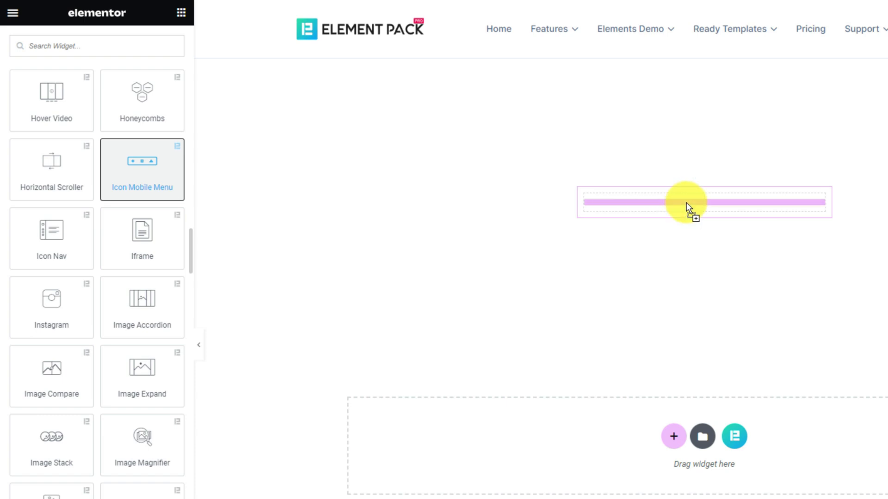
left_click_drag(141, 169, 704, 203)
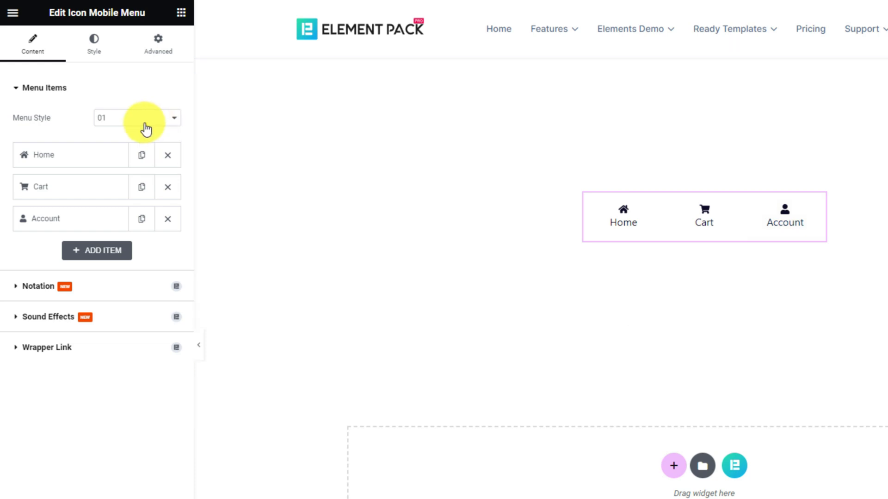
left_click(135, 118)
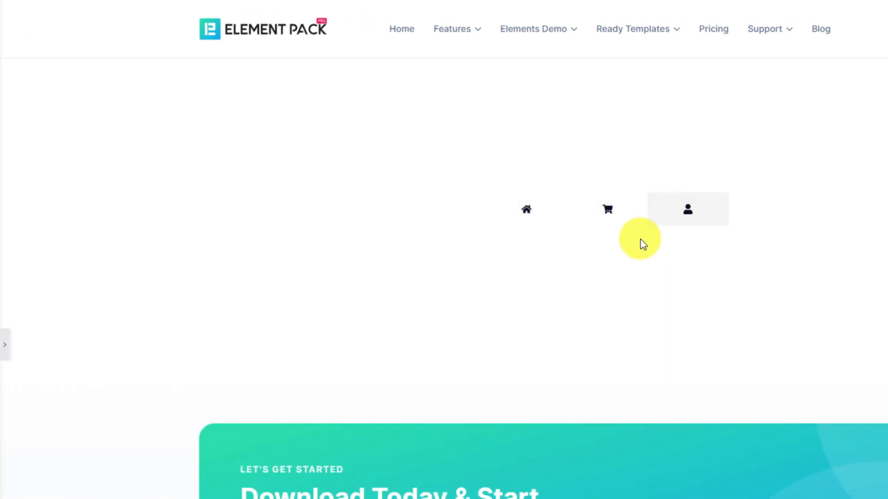
Reopen the Edit Icon Mobile Menu panel showing the Home, Cart and Account items.
left_click(688, 210)
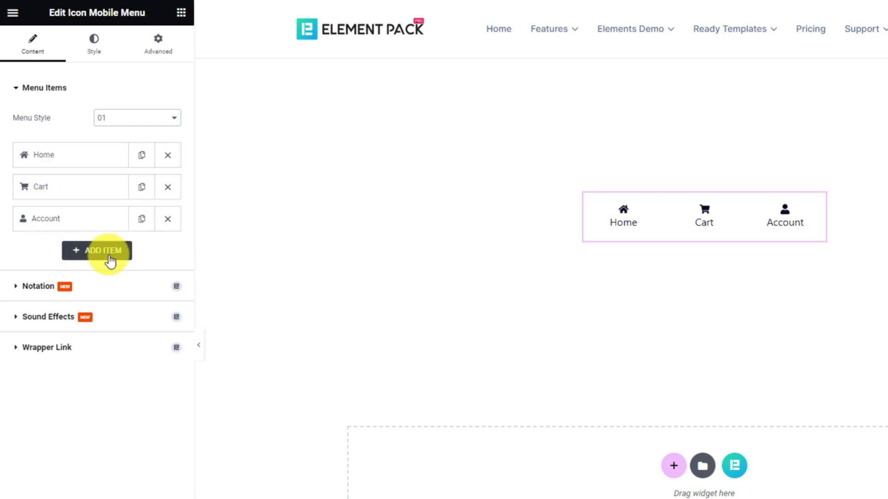
Add a 'Message' item with the Rocket.Chat icon and move it right below Home.
left_click(97, 250)
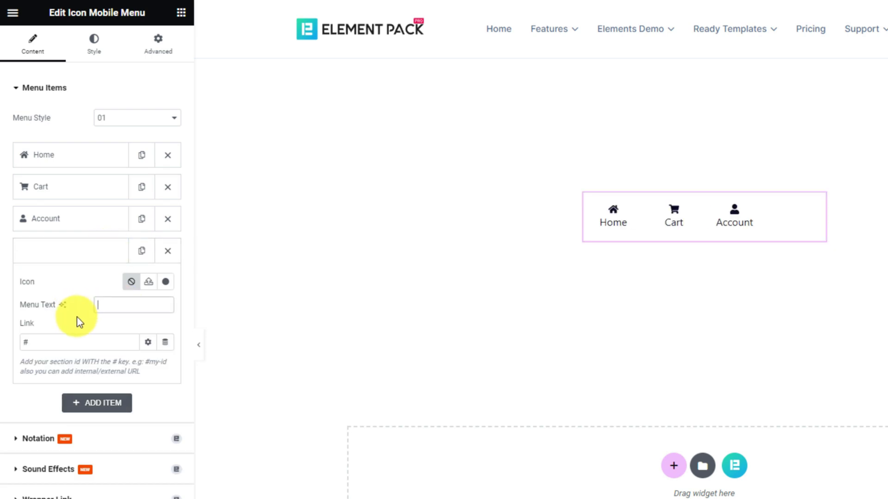
type("Messa")
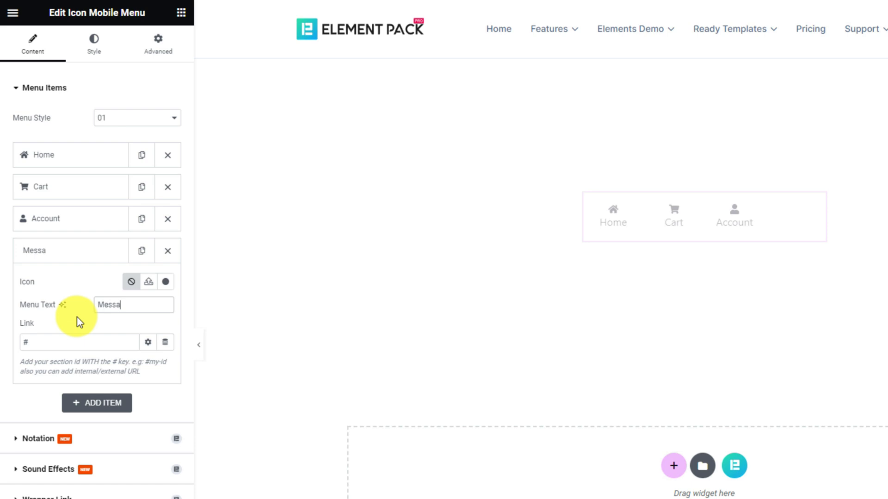
type("ge")
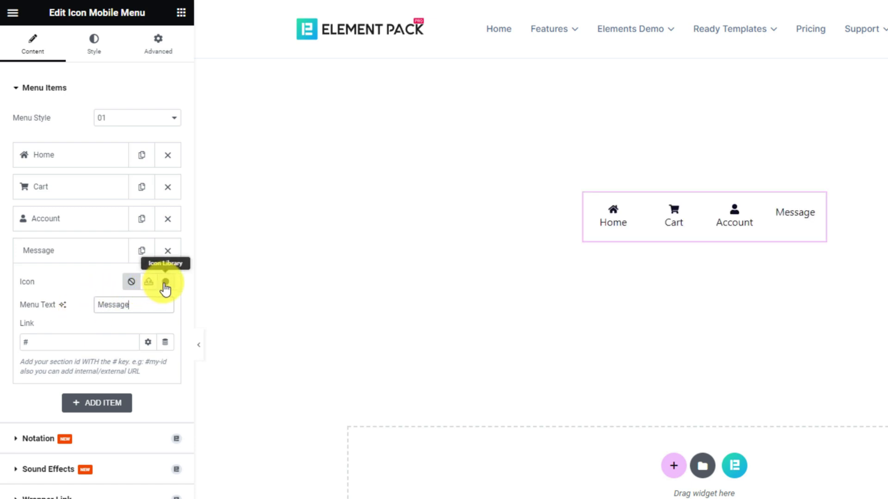
left_click(165, 282)
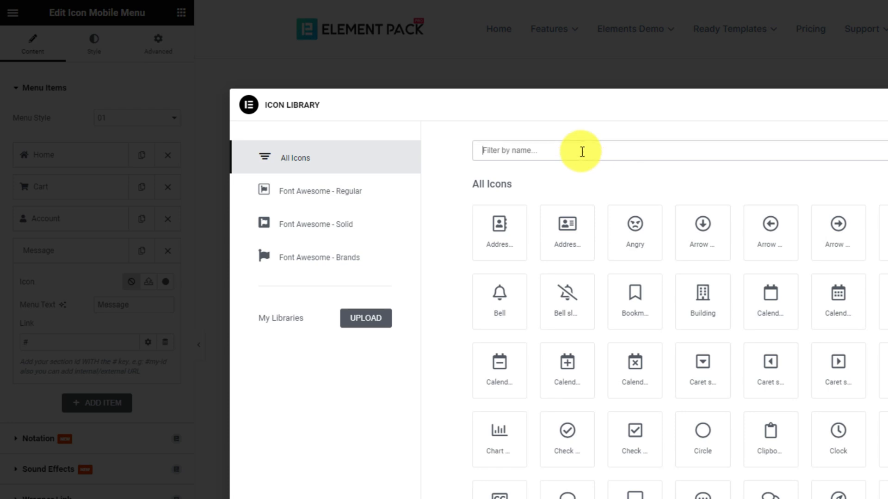
type("rock")
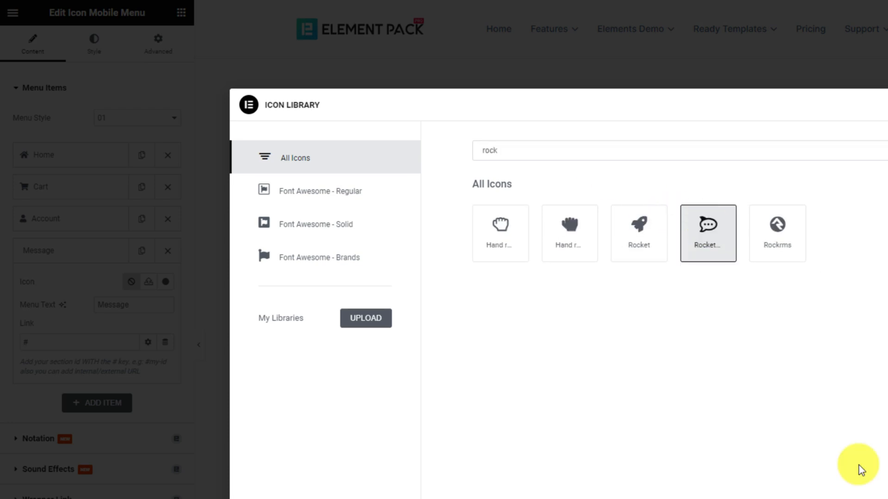
left_click(708, 233)
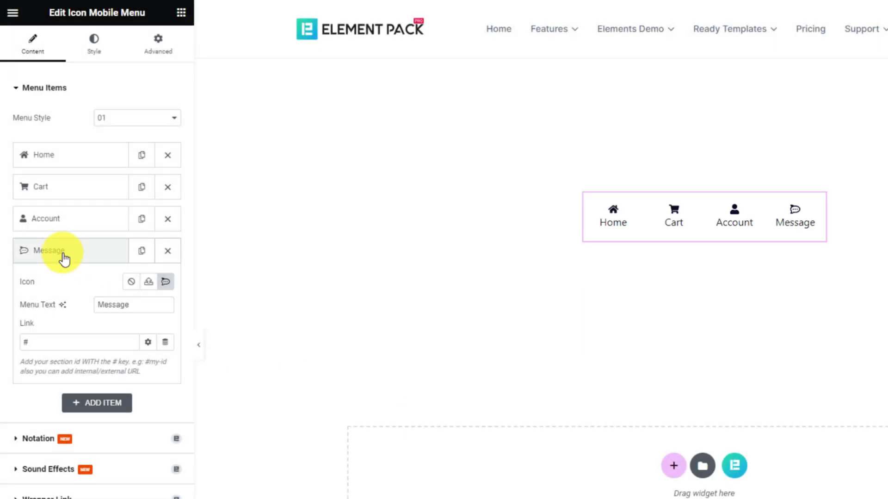
left_click_drag(65, 251, 79, 172)
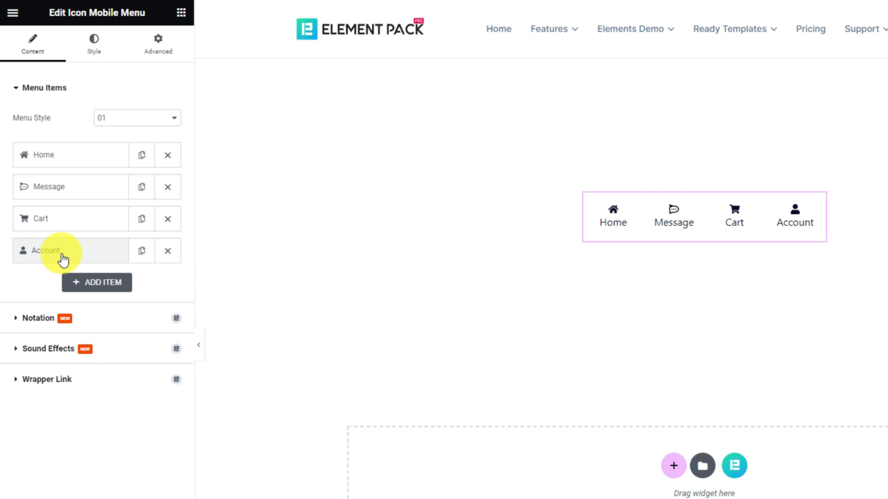
On the Style tab, try the Menu Items hover background colour and reach the Menu Icon settings.
left_click(93, 43)
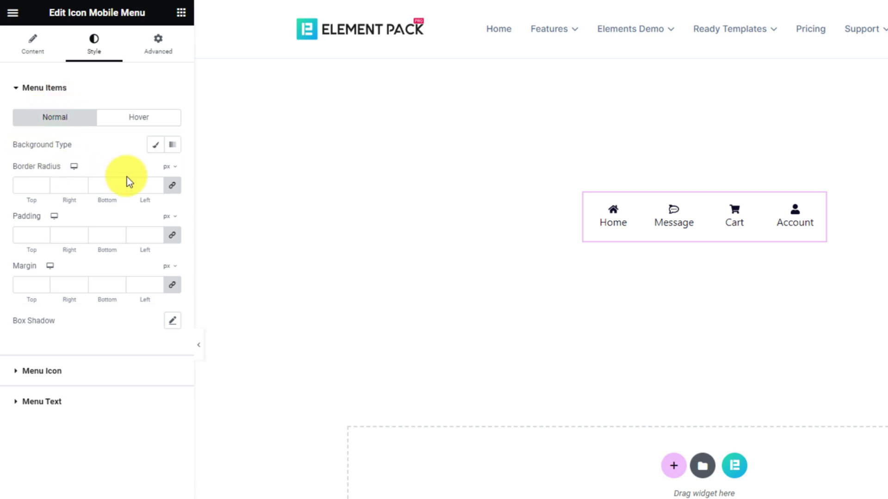
mouse_move(106, 266)
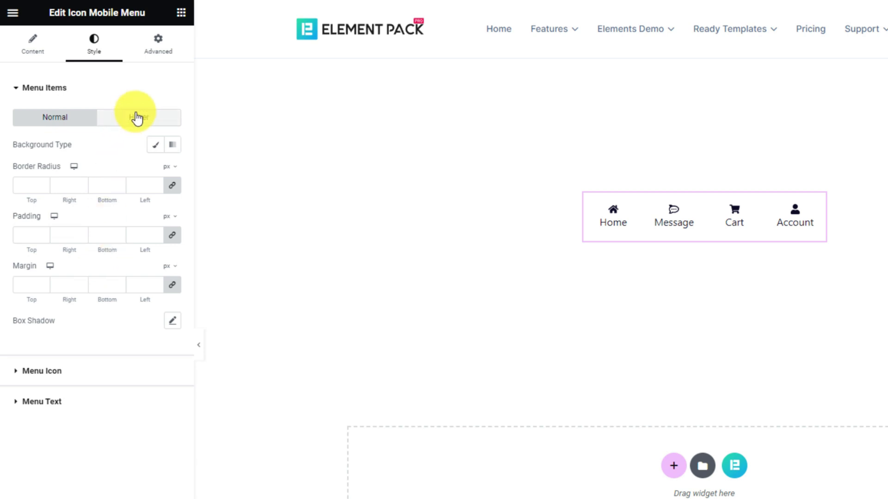
left_click(139, 117)
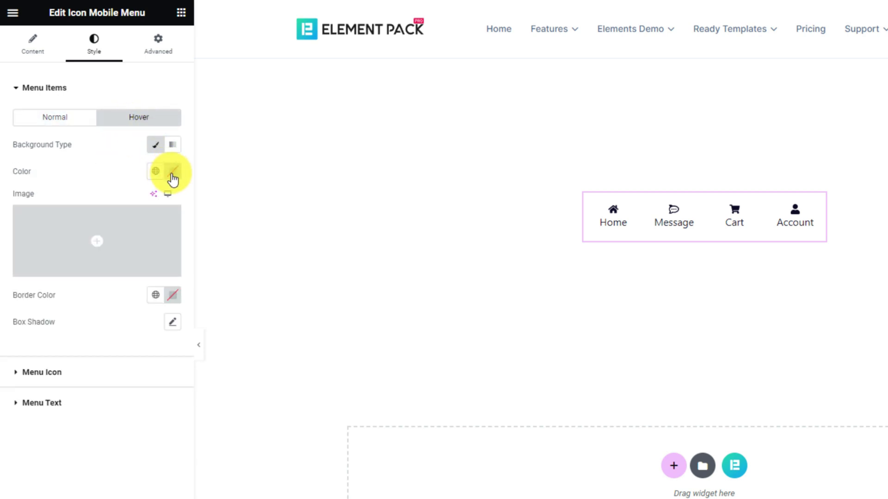
left_click(173, 171)
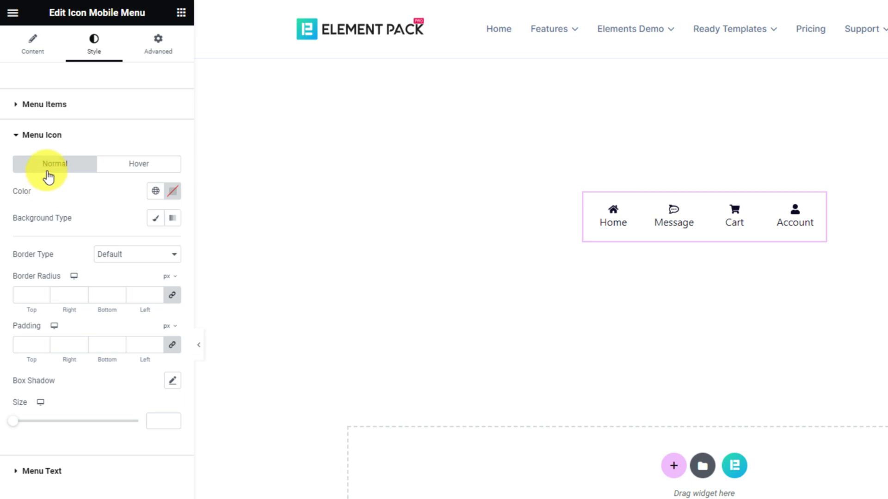
Set the normal colour of the menu icons and menu text to orange.
left_click(155, 191)
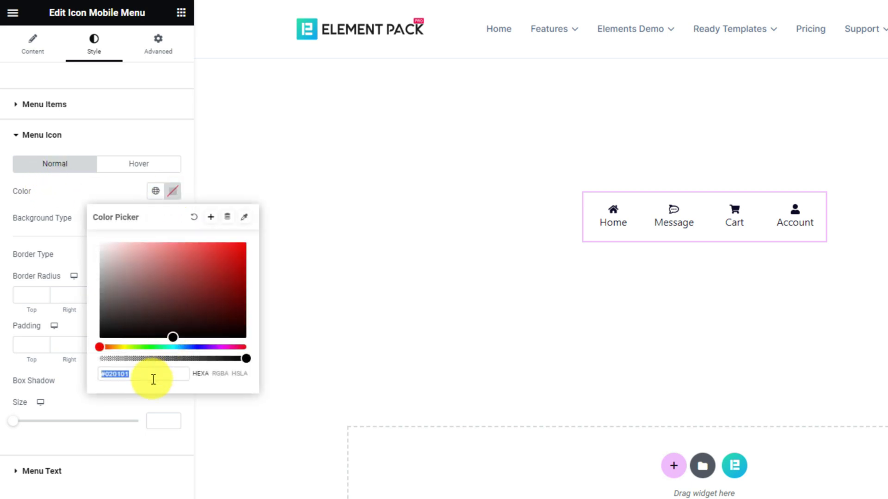
left_click(139, 164)
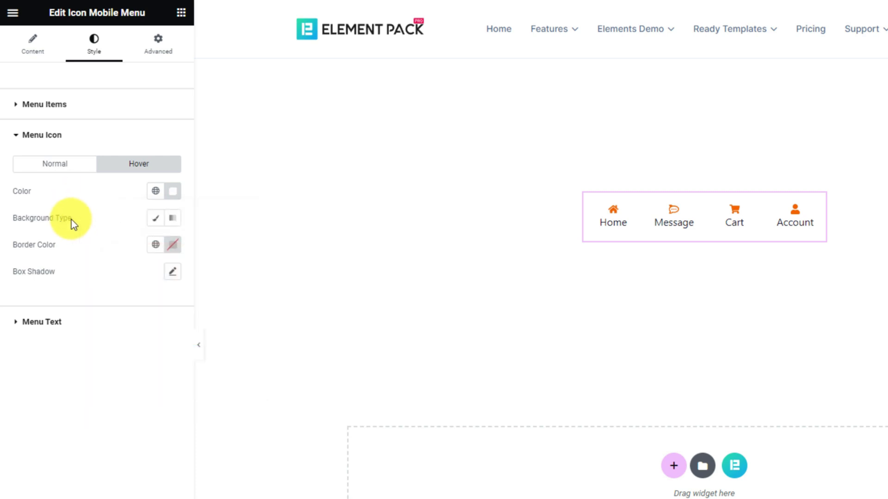
mouse_move(40, 322)
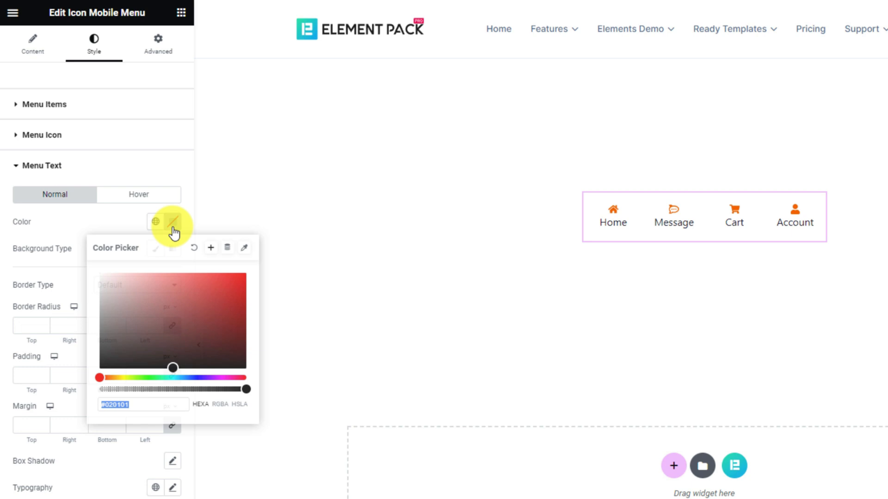
left_click(173, 221)
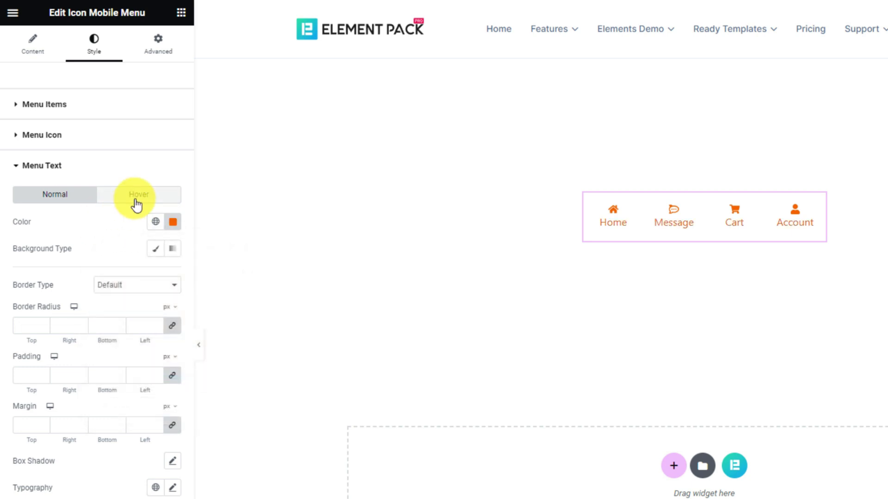
left_click(139, 194)
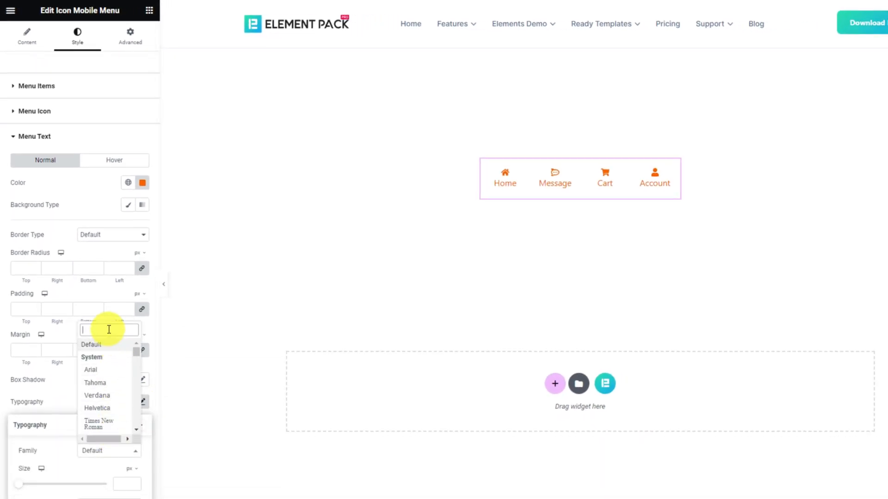
Set the menu text font family to Poppins and hide the panel to preview.
type("popp")
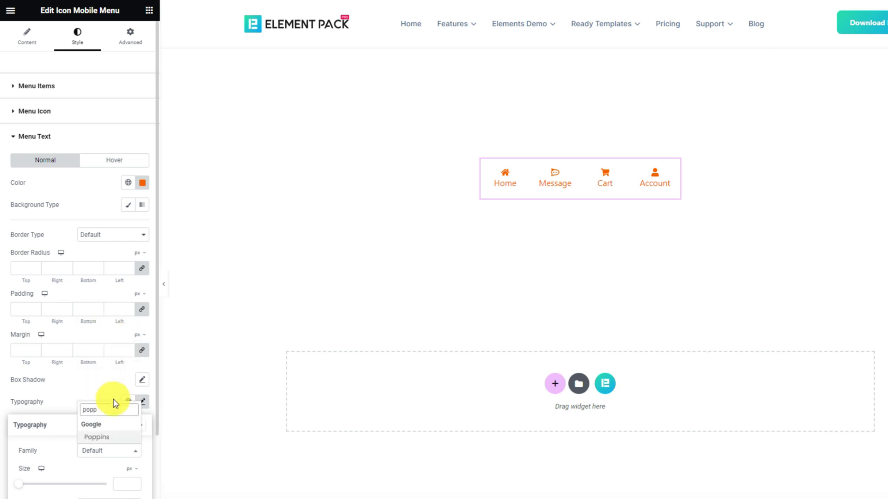
left_click(96, 436)
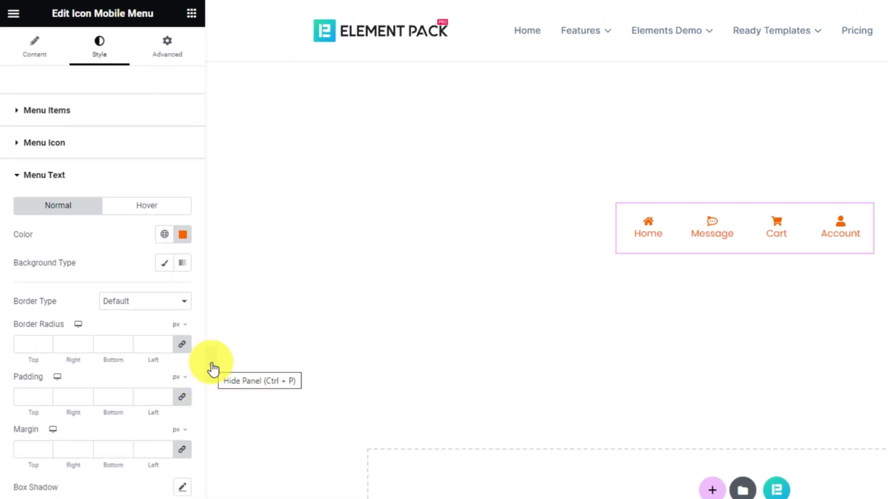
left_click(212, 363)
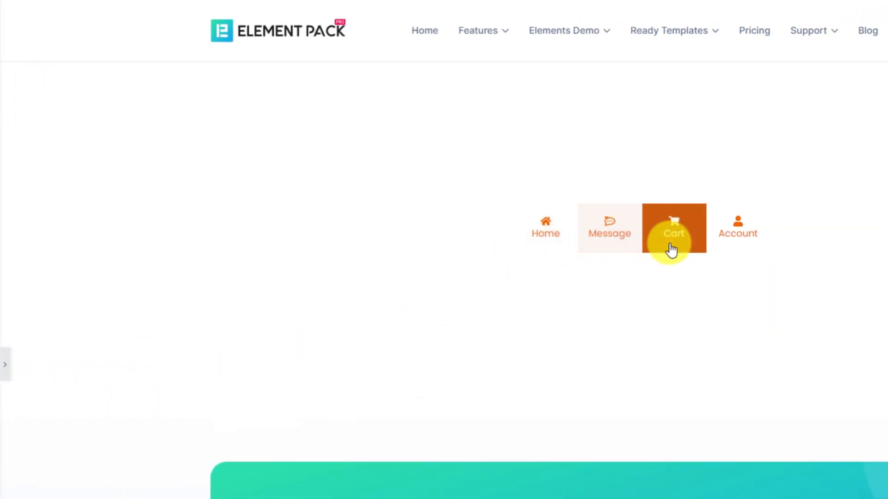